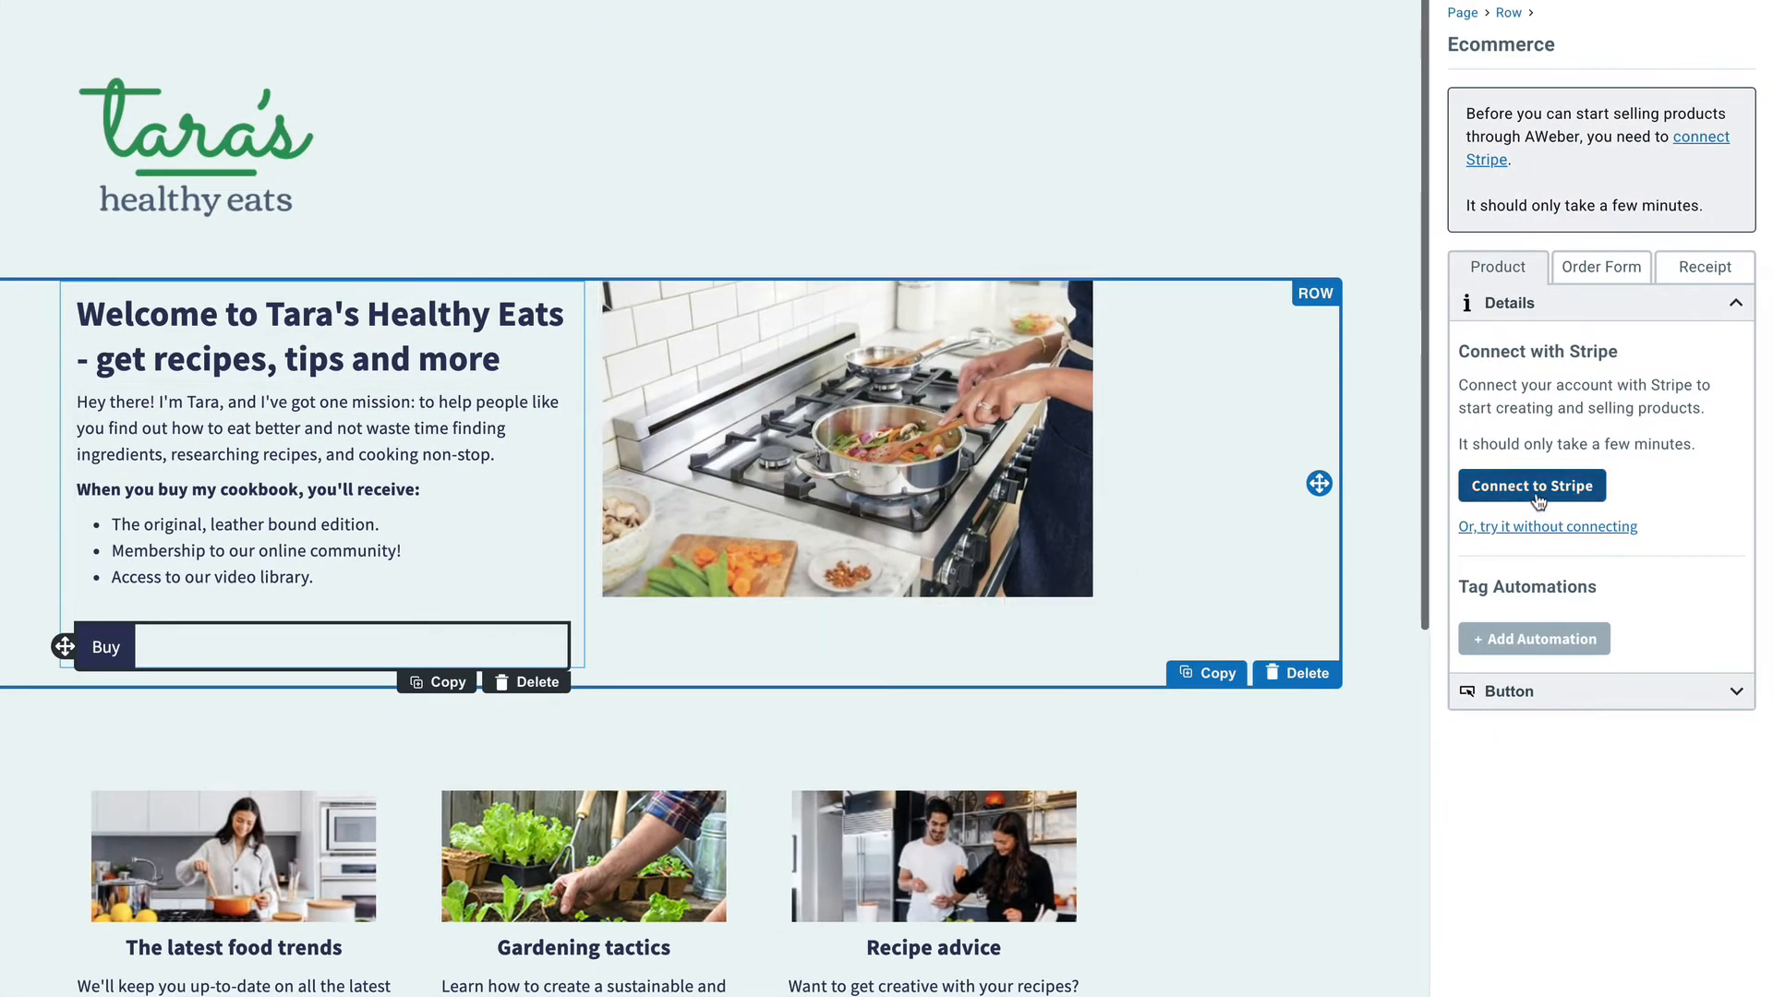
Connect to Stripe from the Ecommerce panel, opening the Stripe for Landing Pages integration
click(1531, 484)
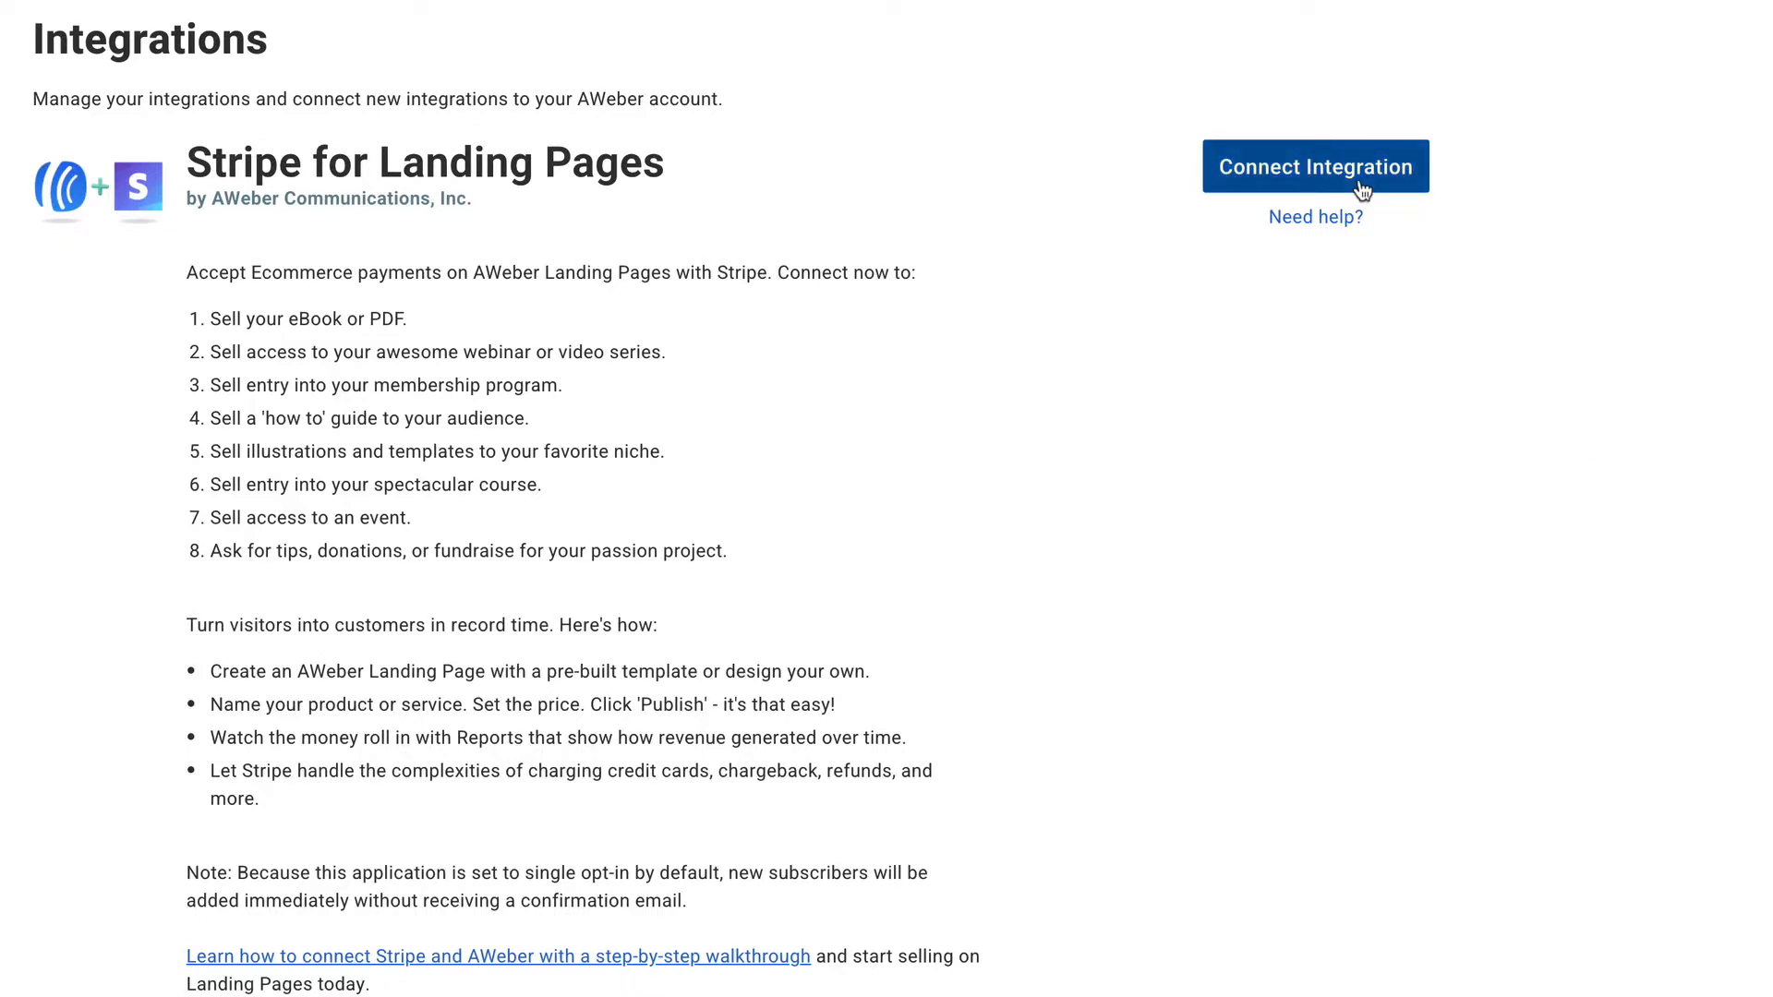
Connect the integration and submit the business email in Stripe's Get started form
click(1314, 166)
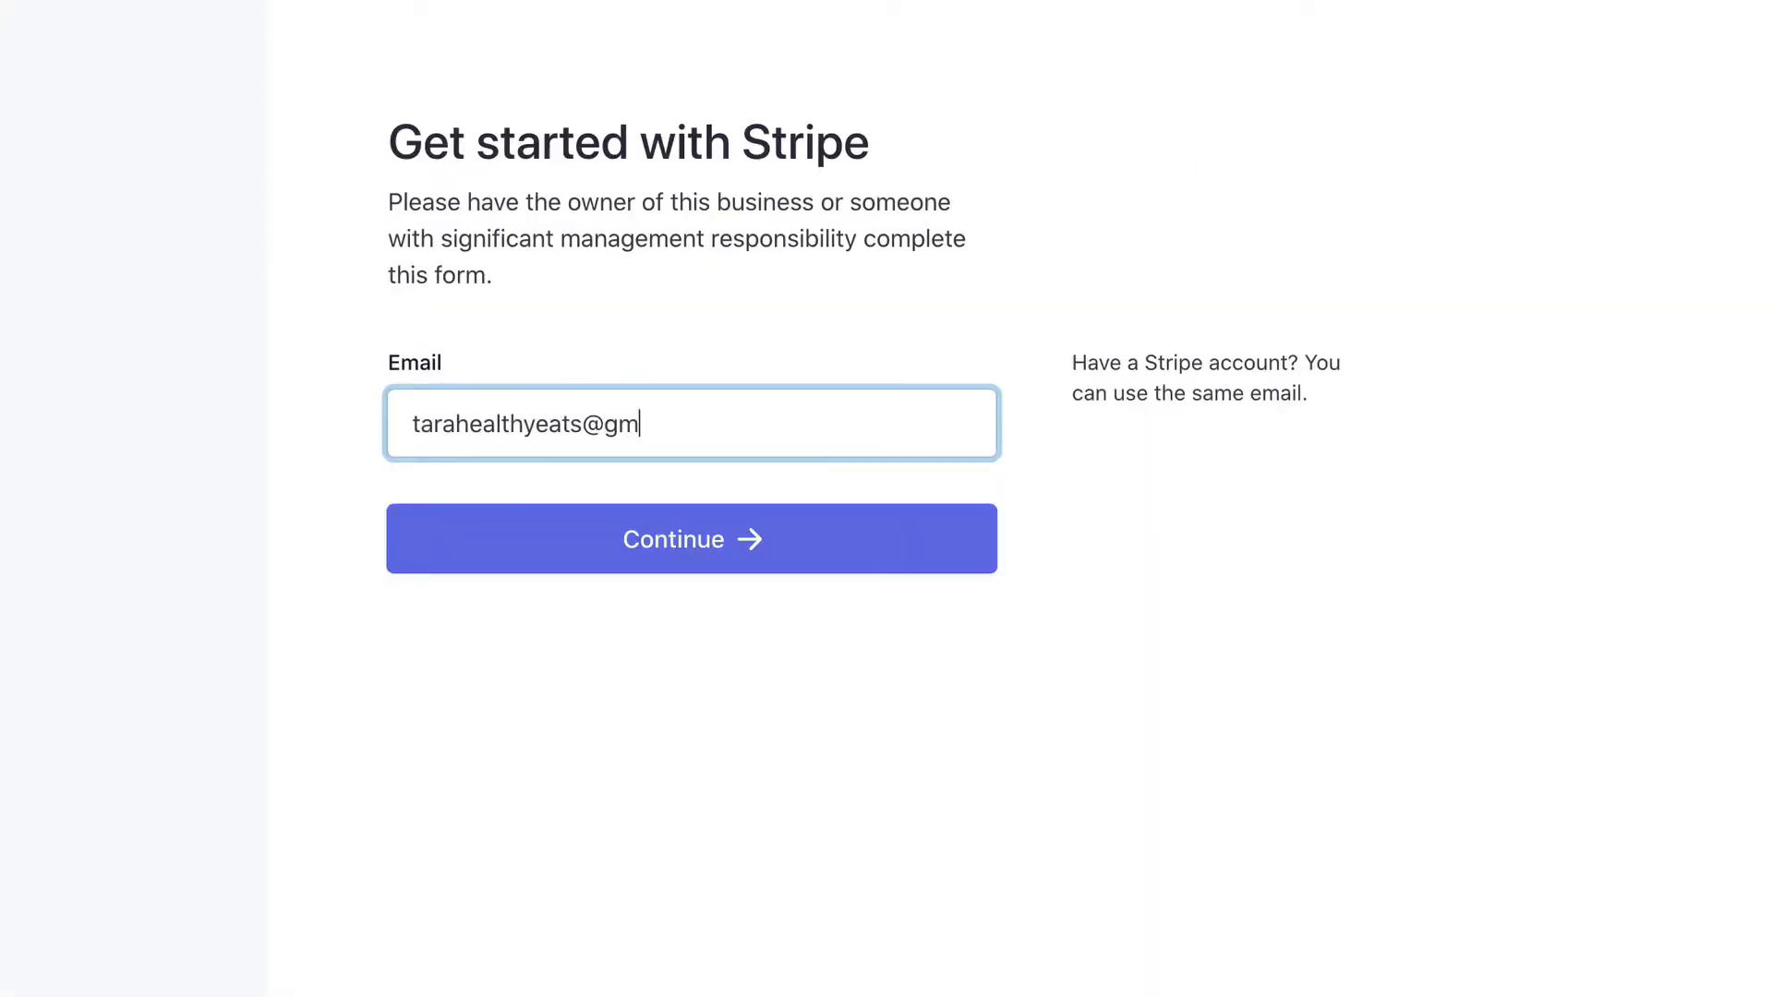
text(ail.com)
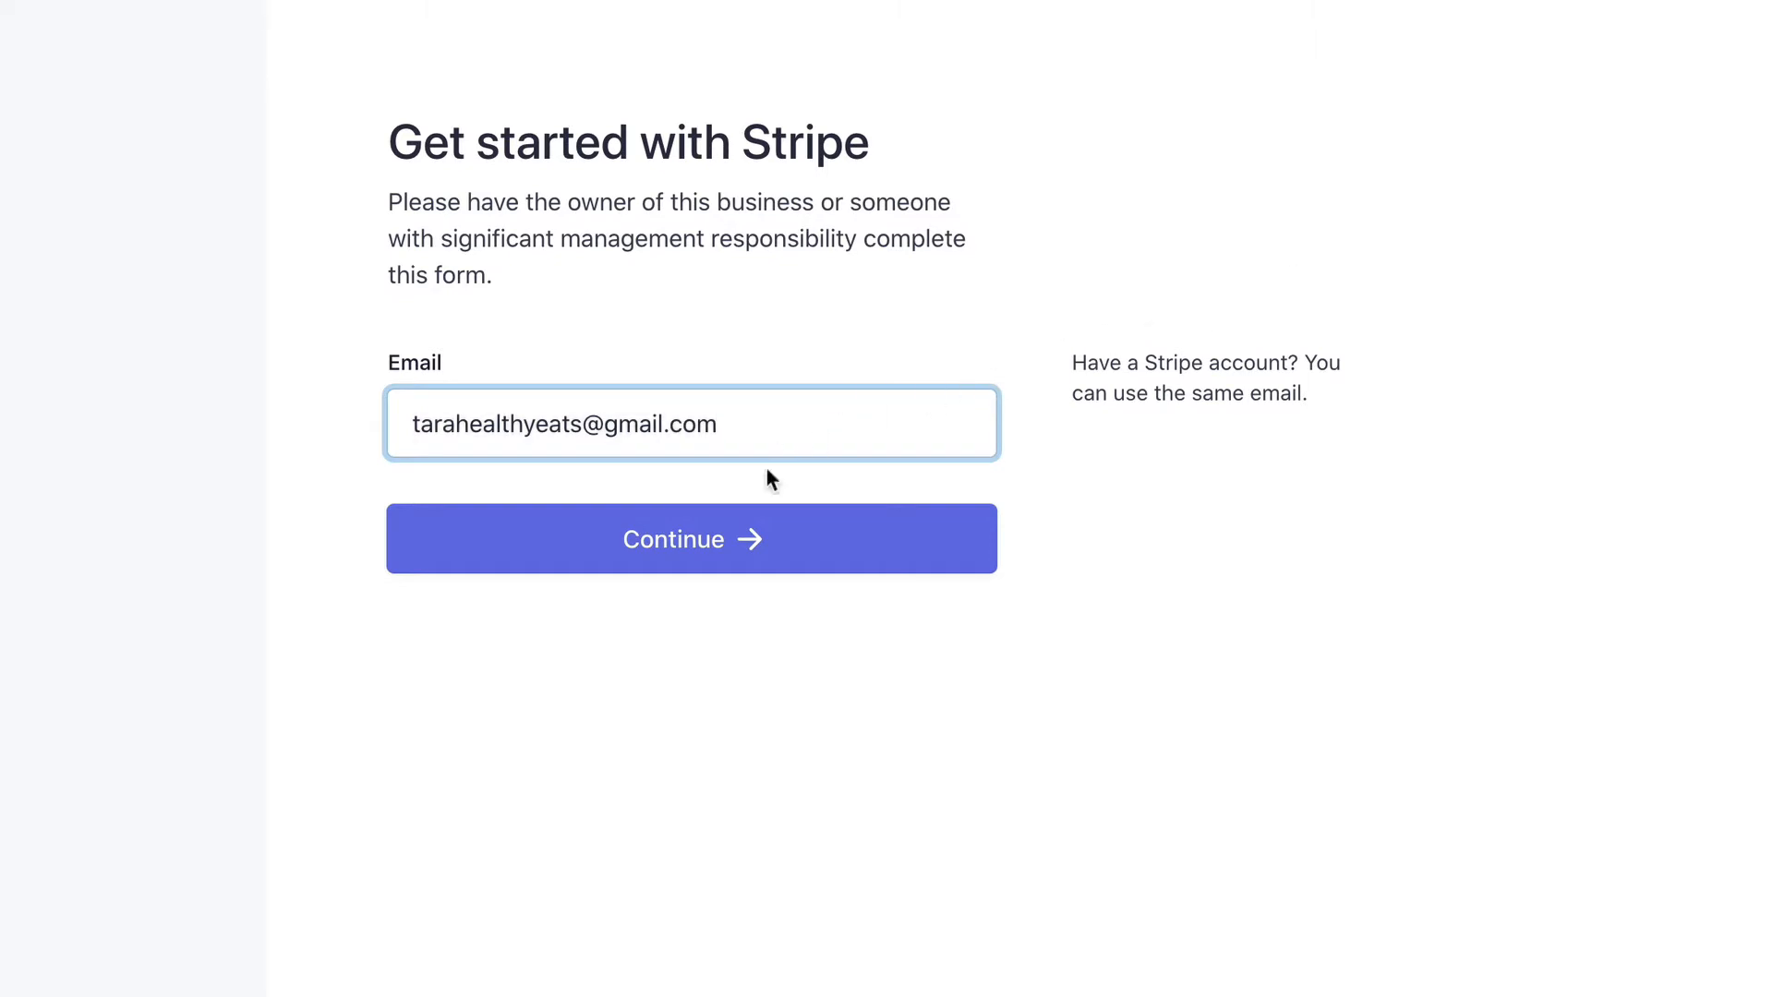
mouse_move(695, 568)
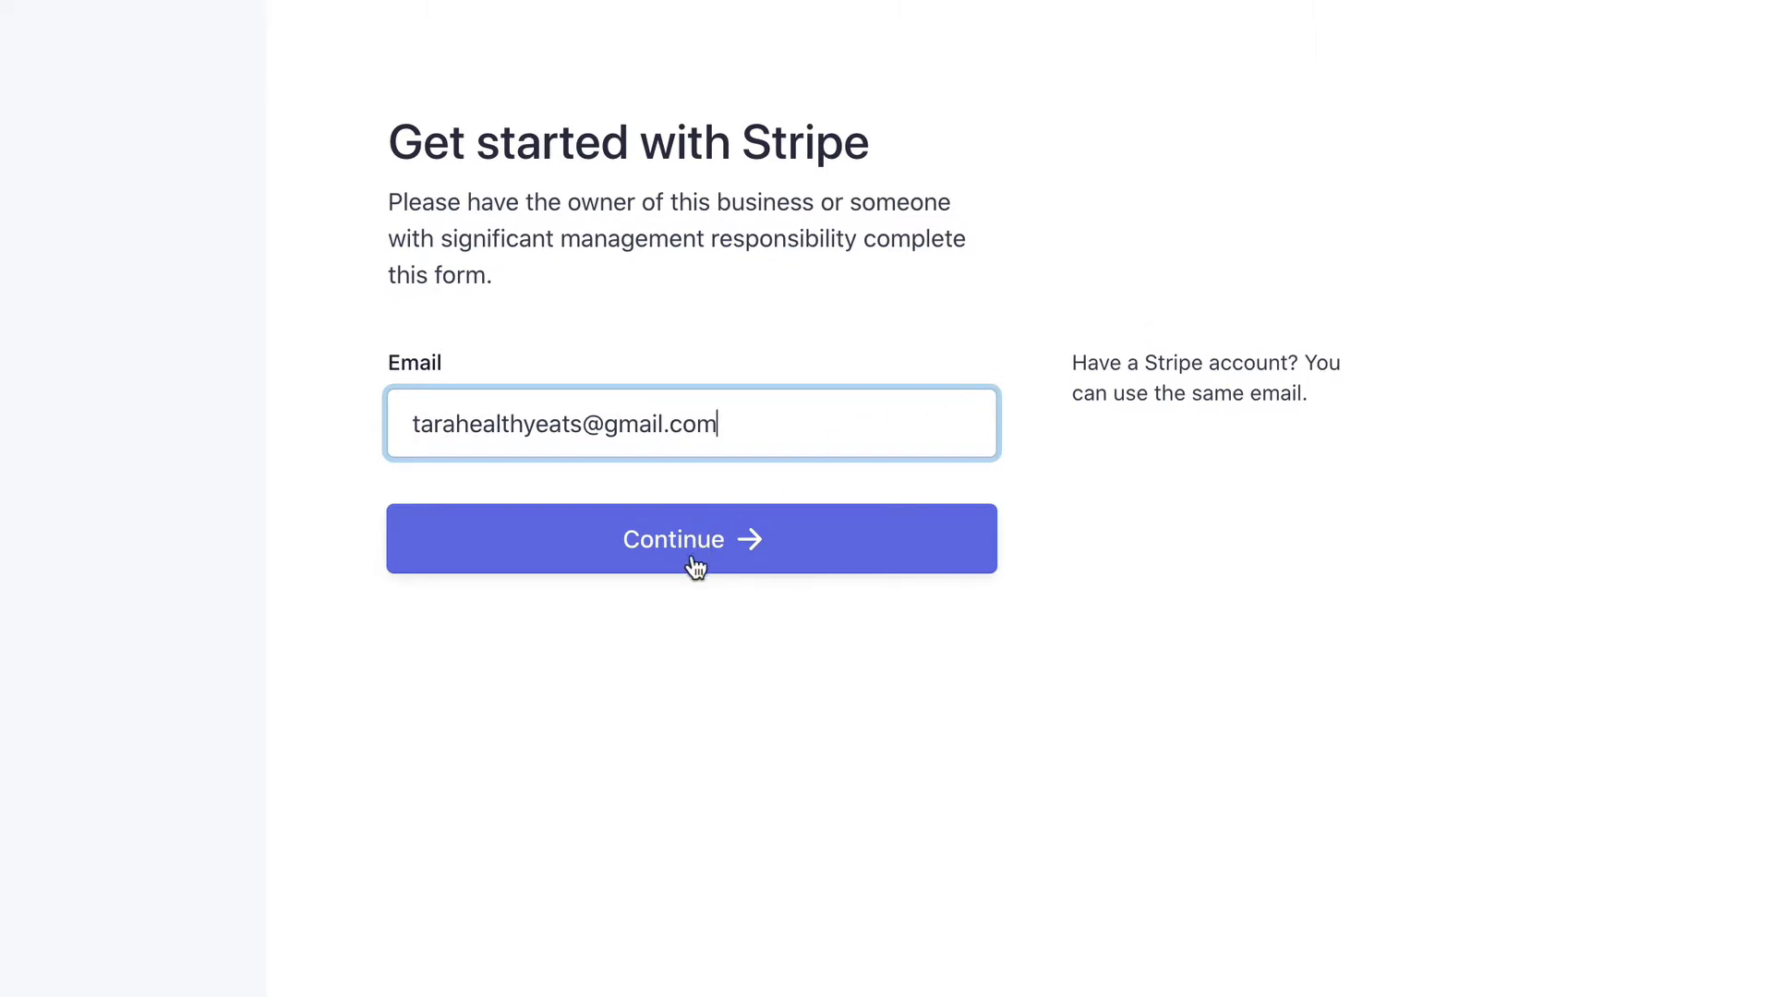
click(691, 538)
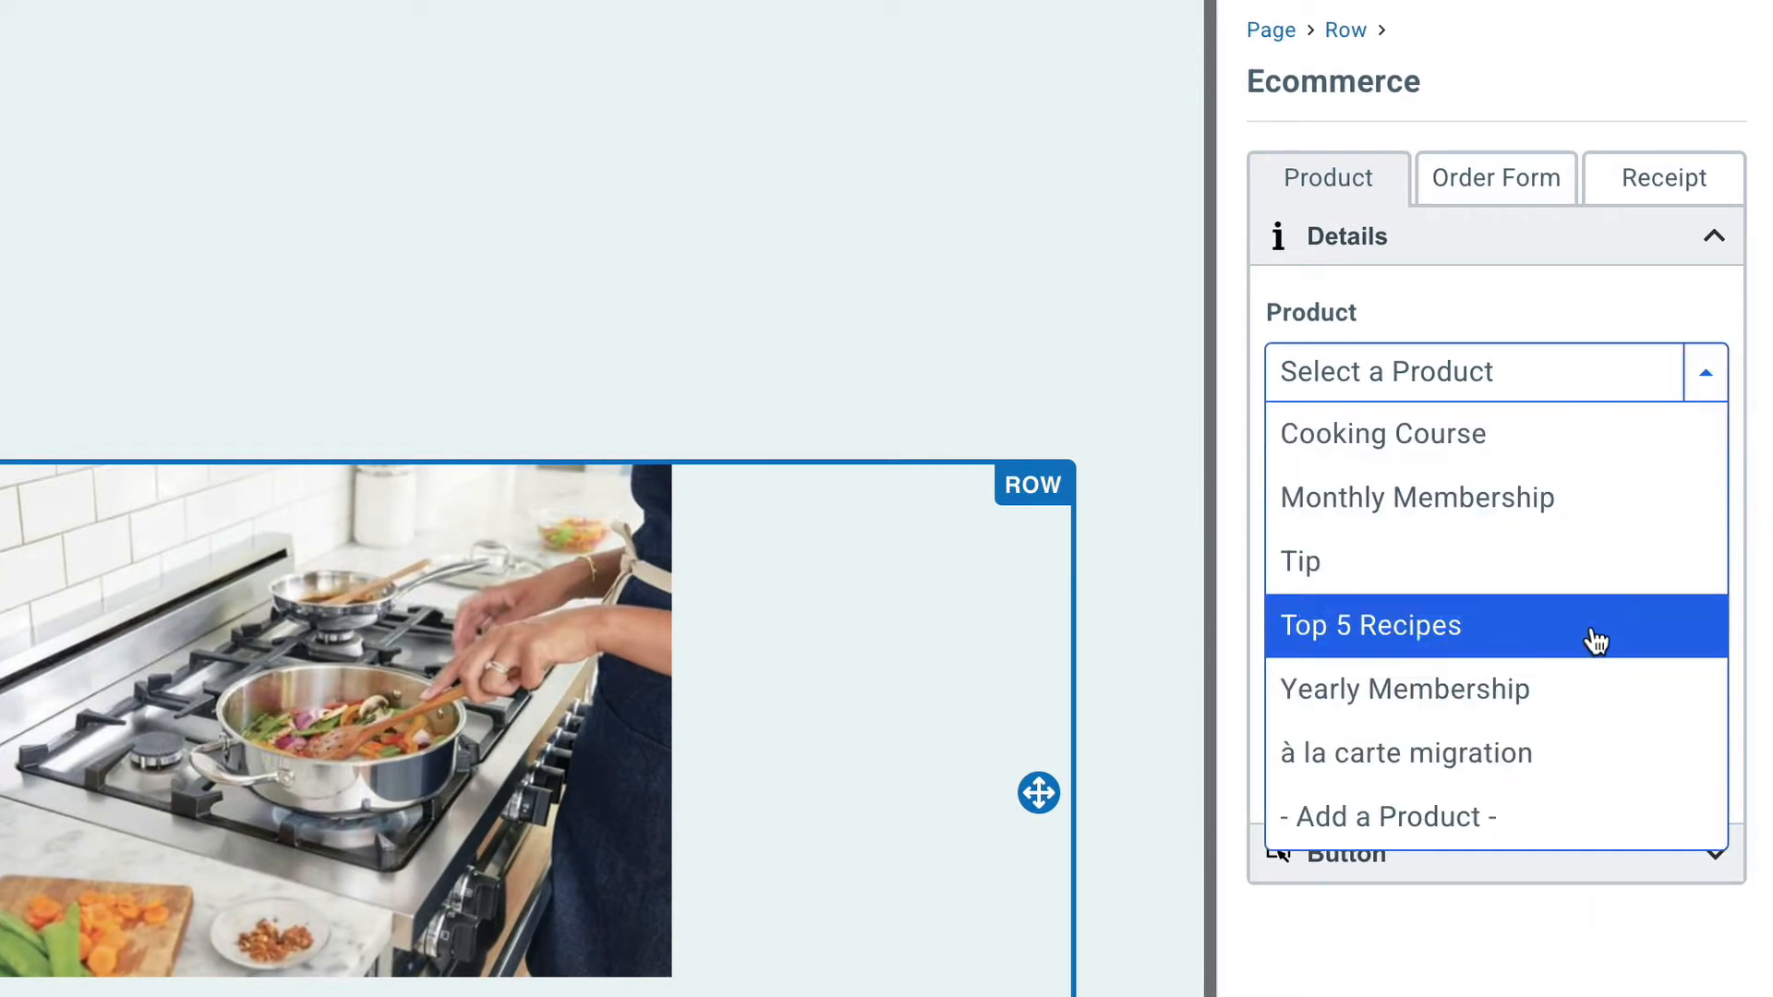
Add a product named 'Tara's First Cookbook' priced $39.99 to the Buy button
click(1384, 816)
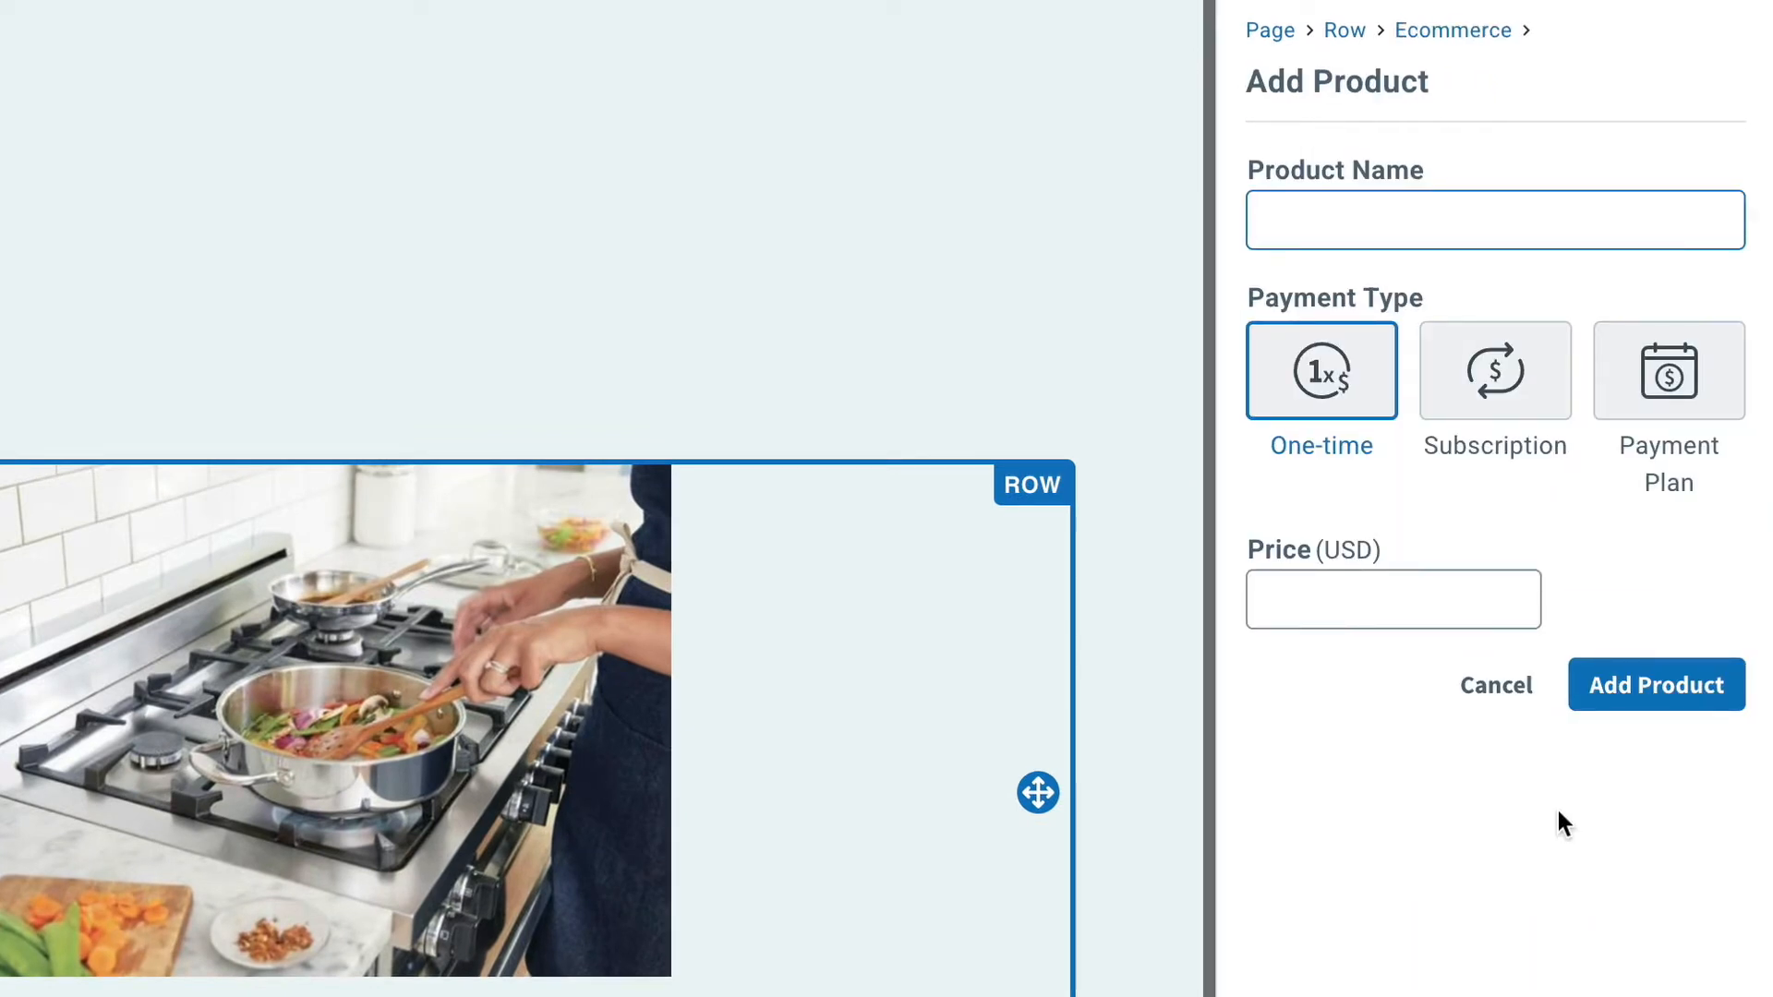
text(Tara's First Cookbook)
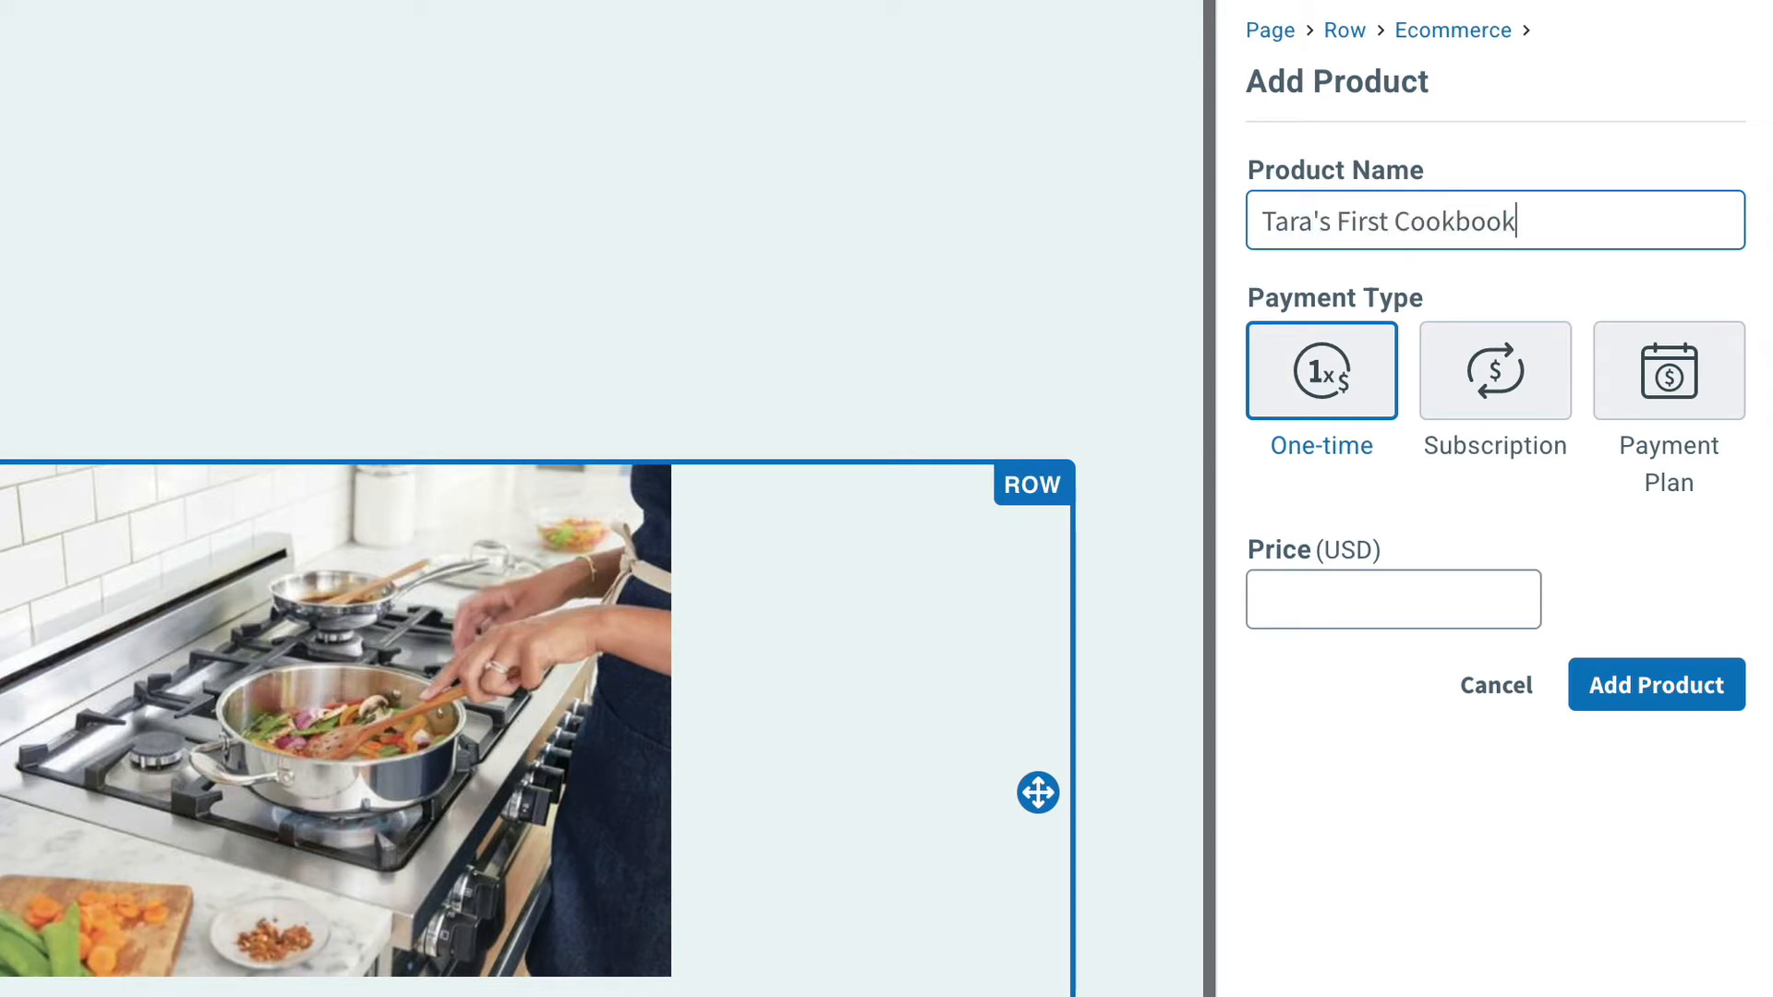
click(1394, 600)
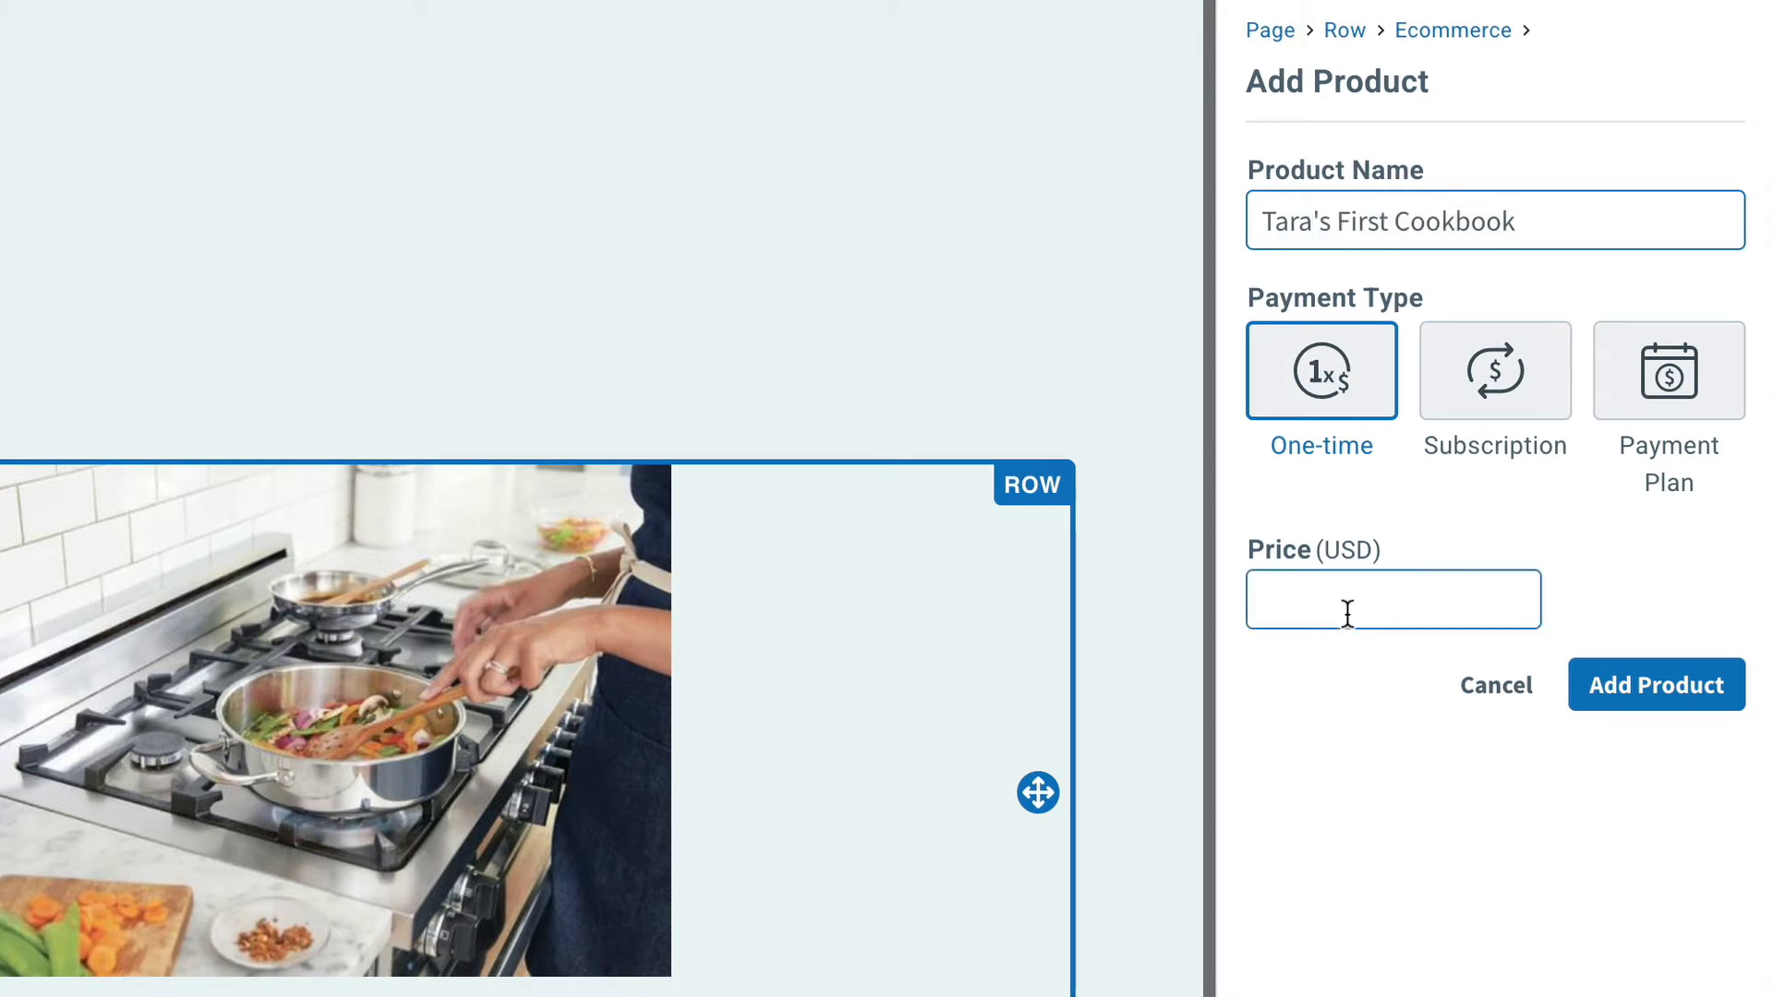
text($39.99)
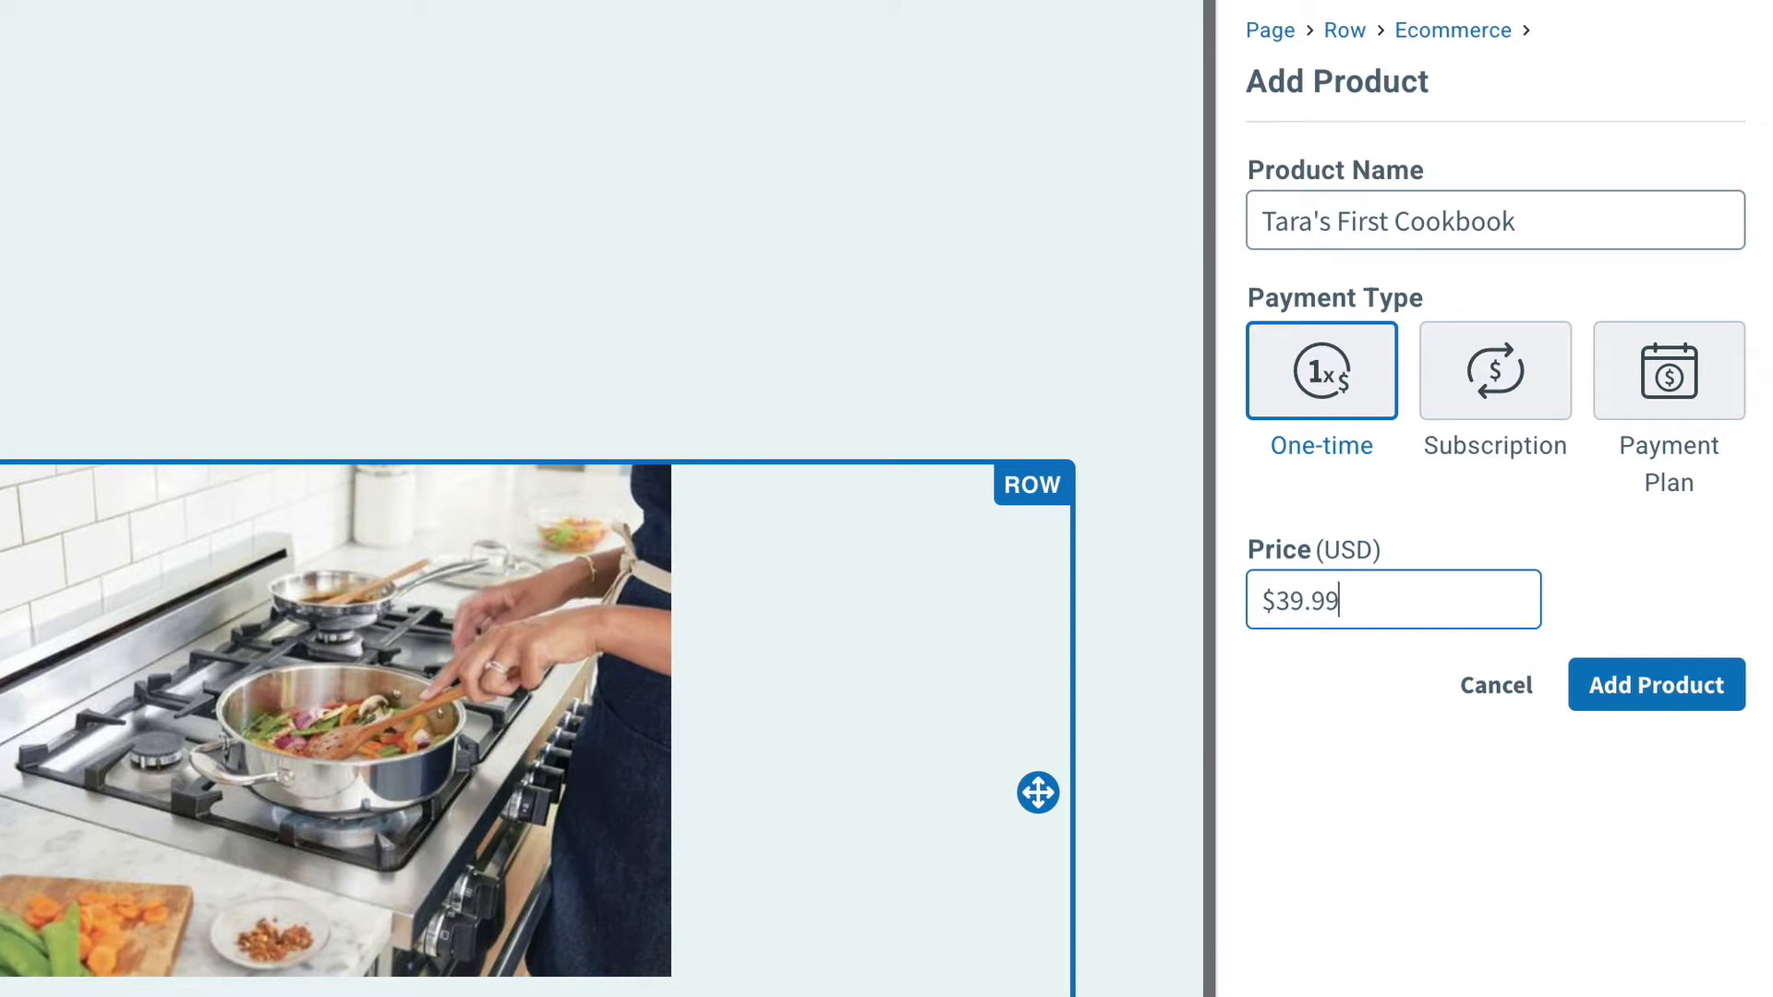
mouse_move(1657, 684)
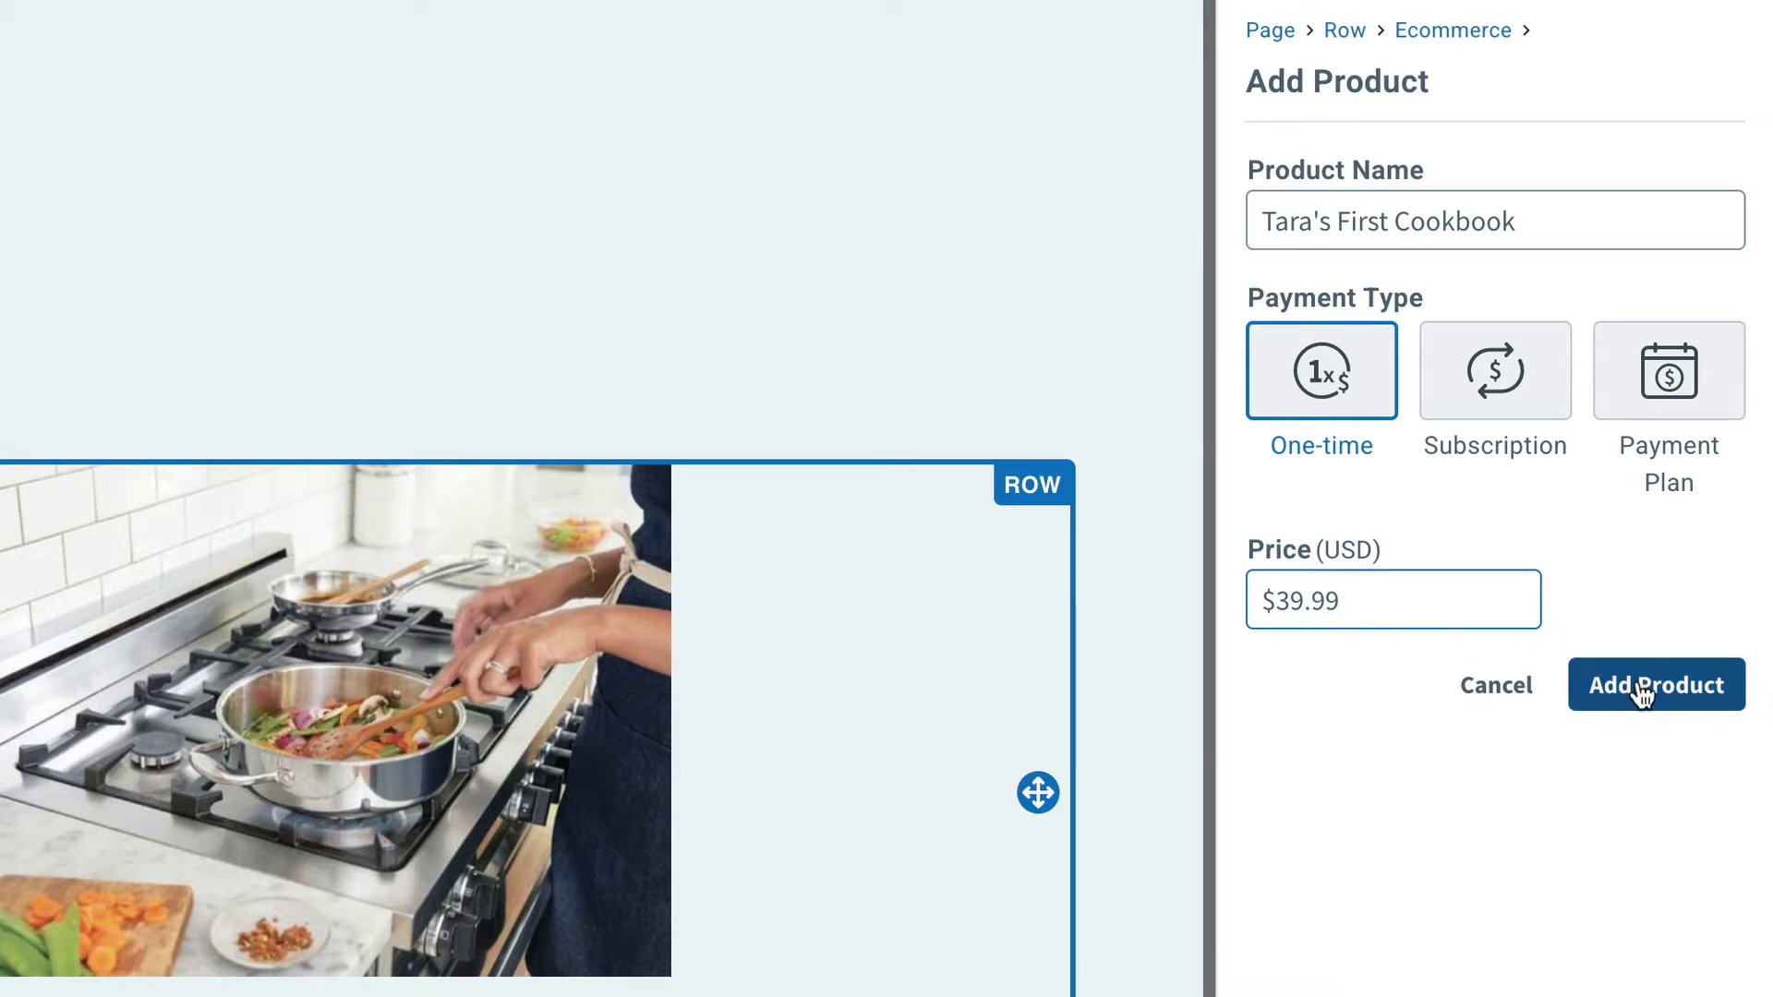
click(1654, 684)
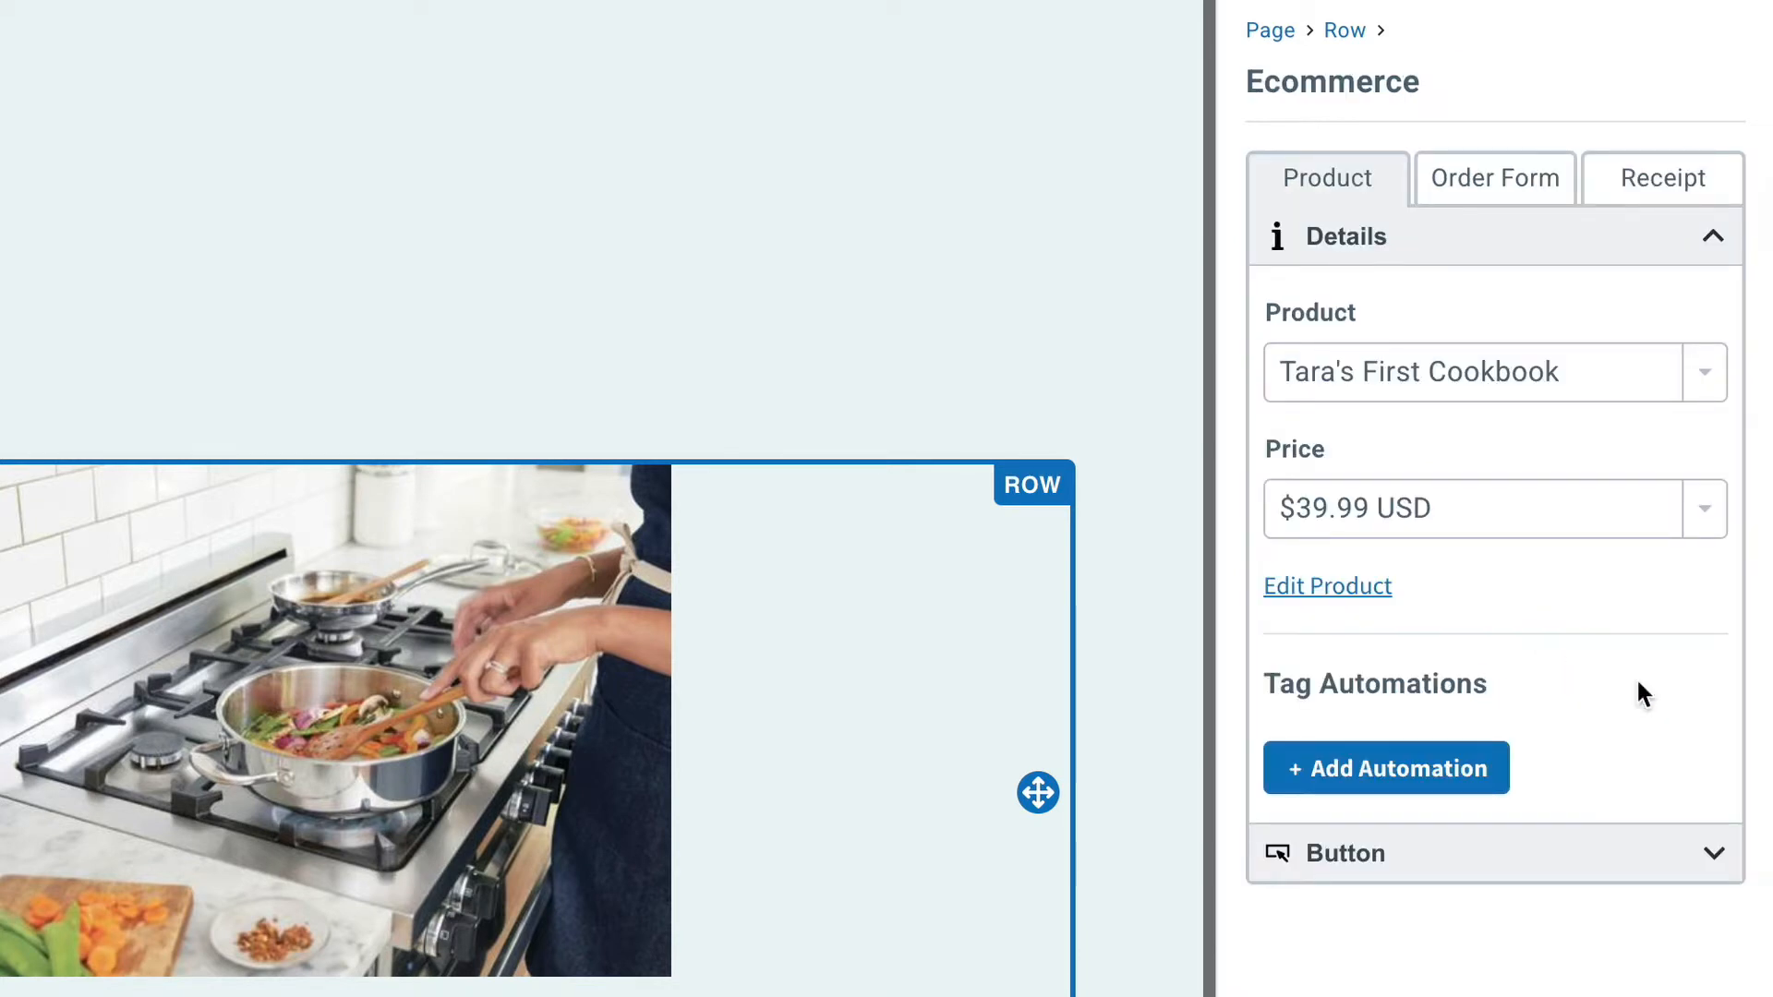
mouse_move(1638, 705)
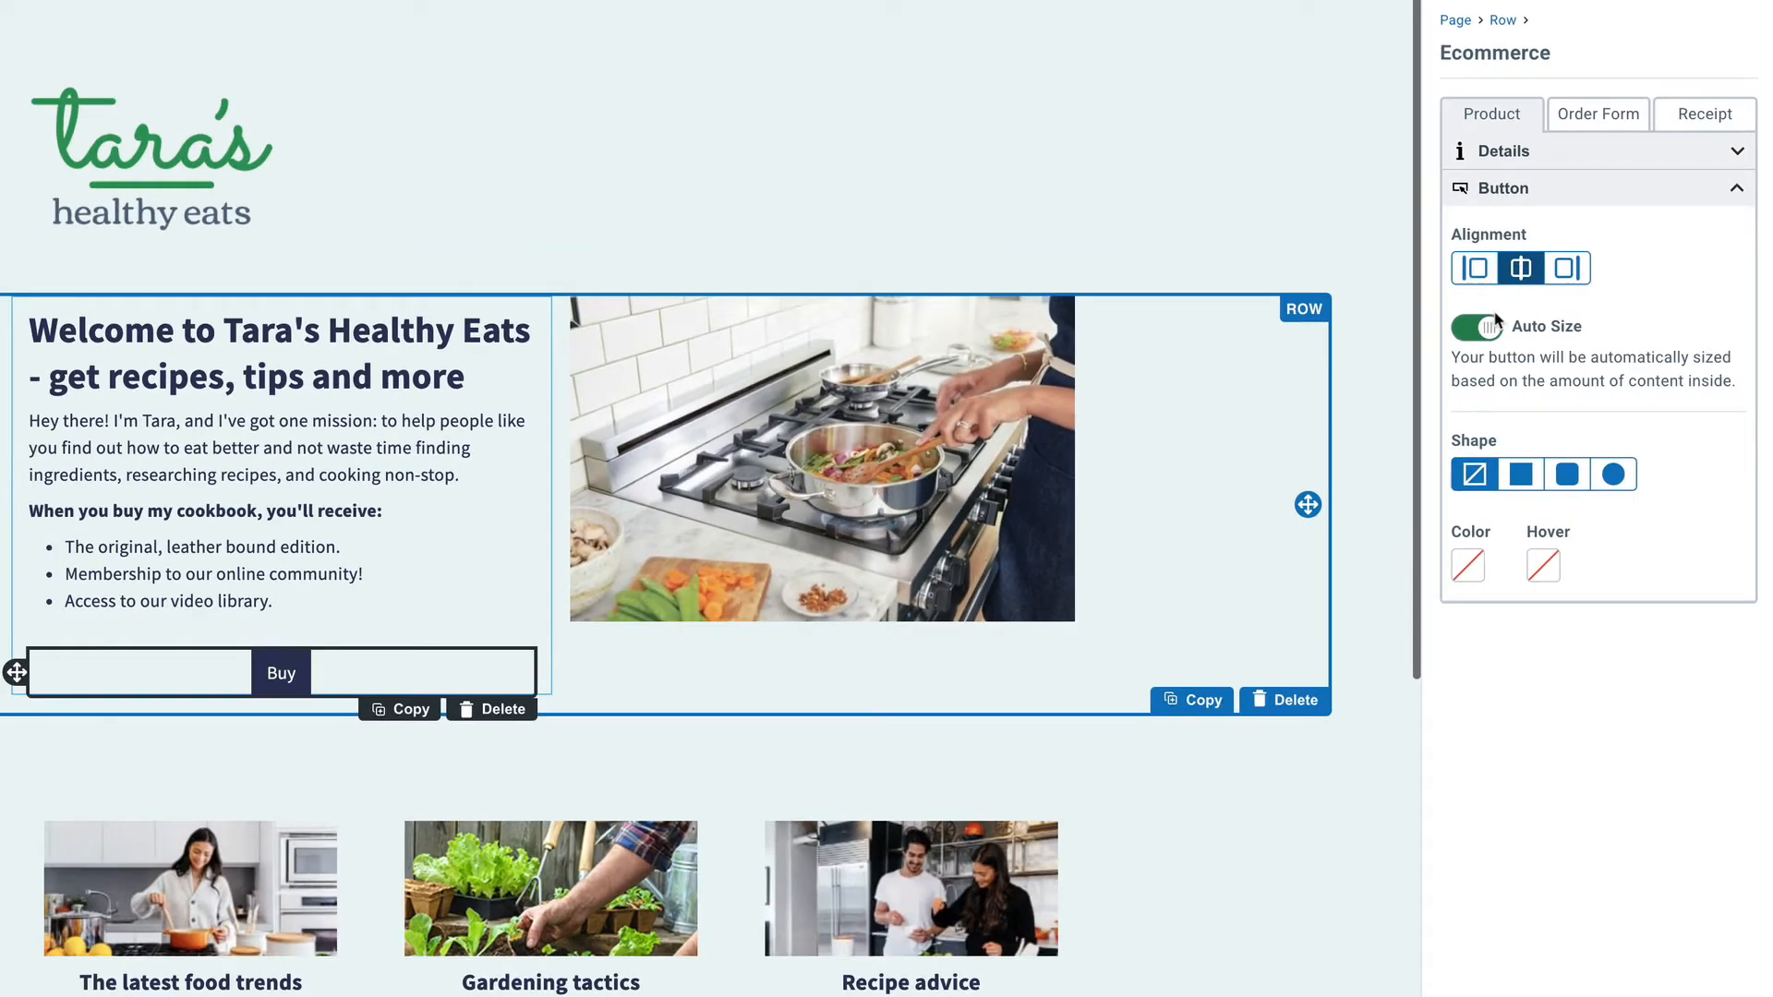
Turn off Auto Size on the Buy button
click(1475, 327)
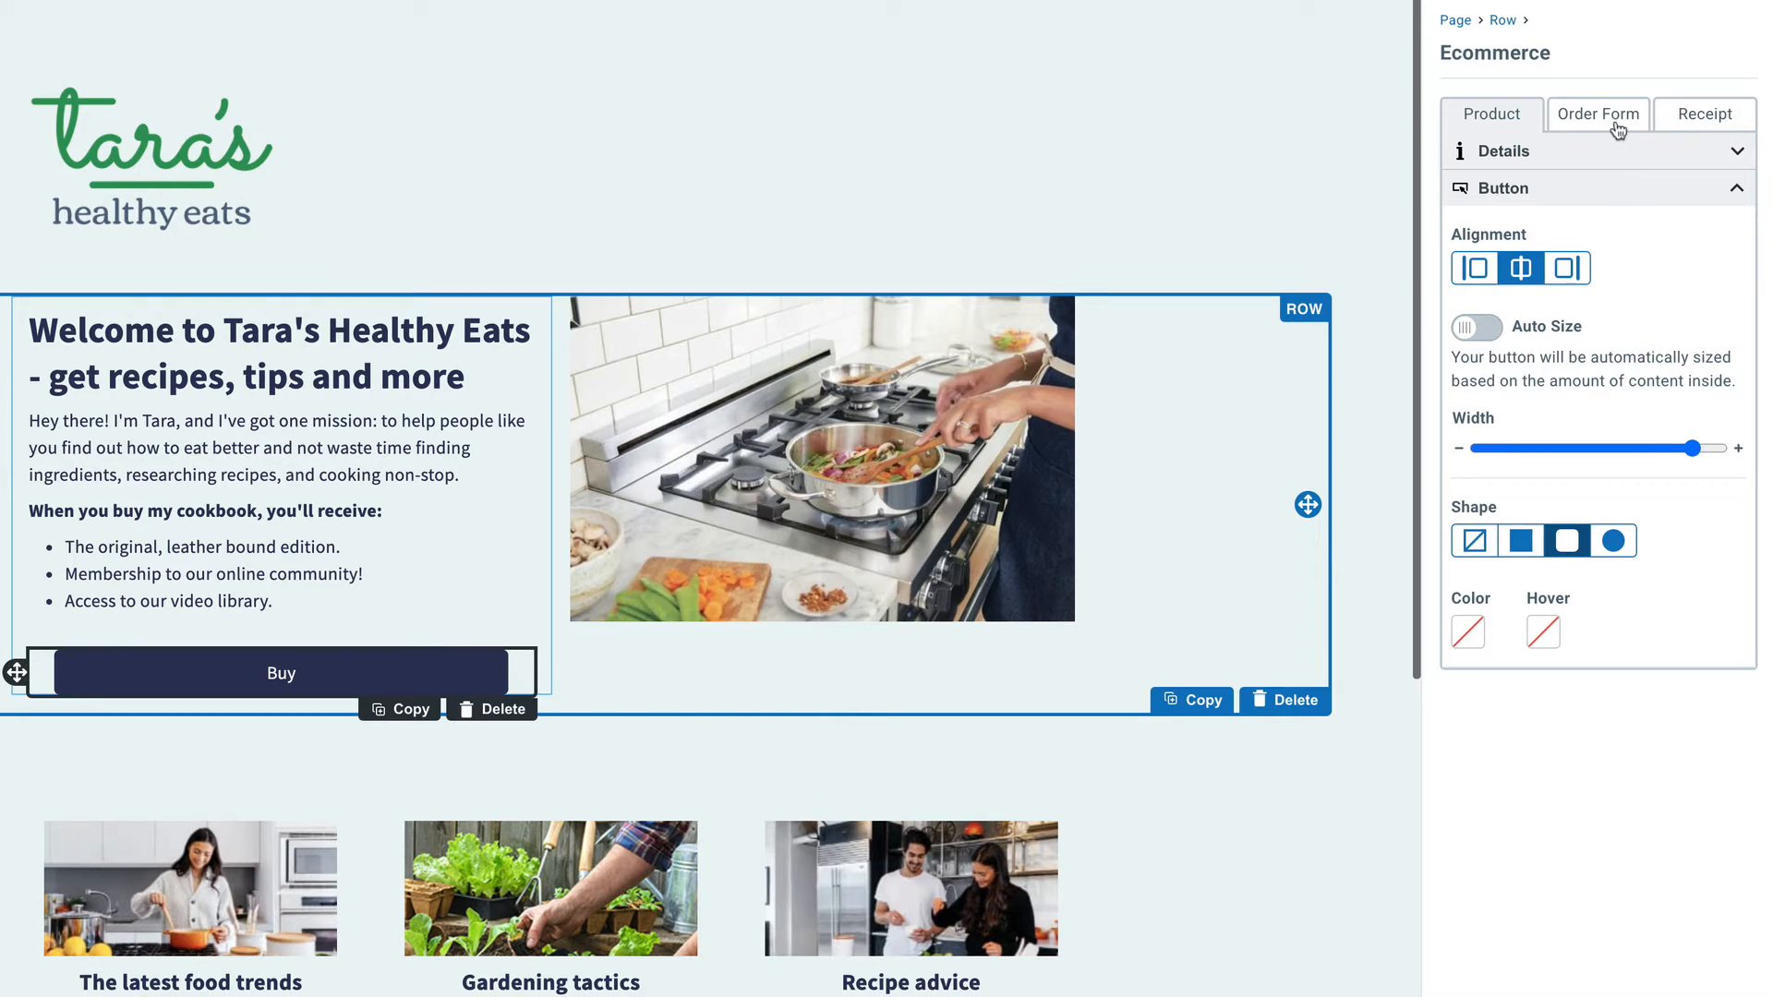
Preview the checkout Order Form, then the Receipt for Tara's First Cookbook
click(1597, 113)
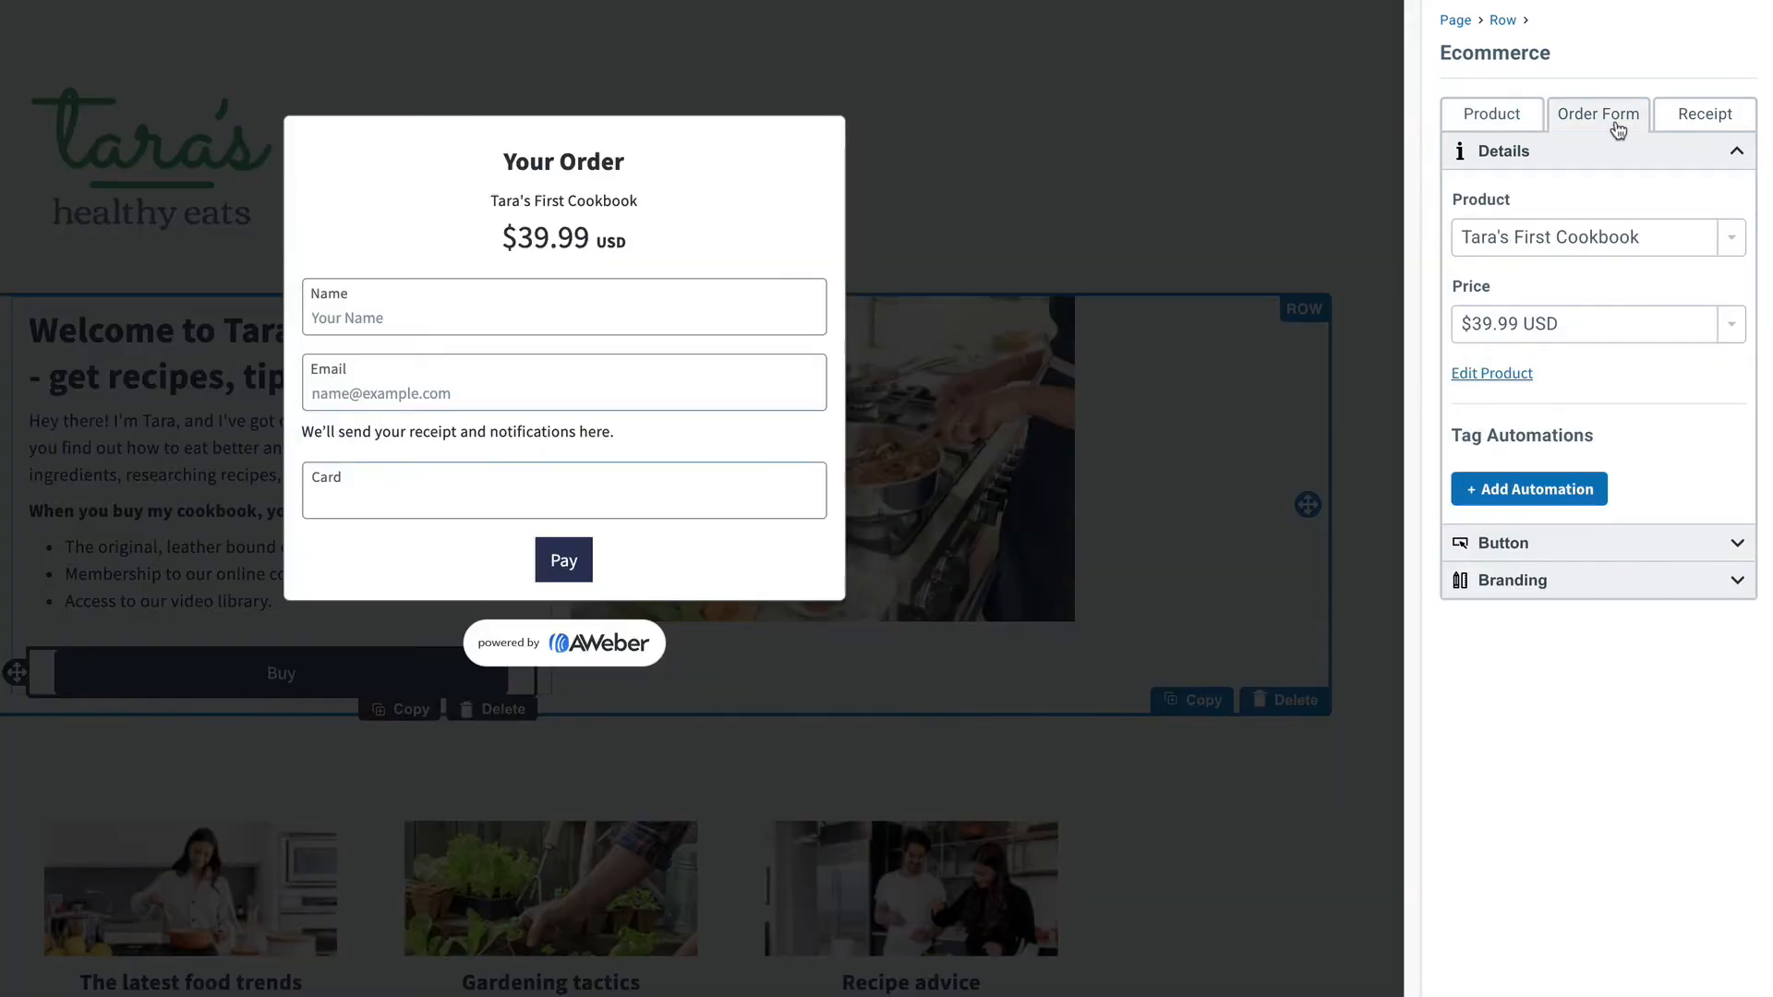
click(1704, 113)
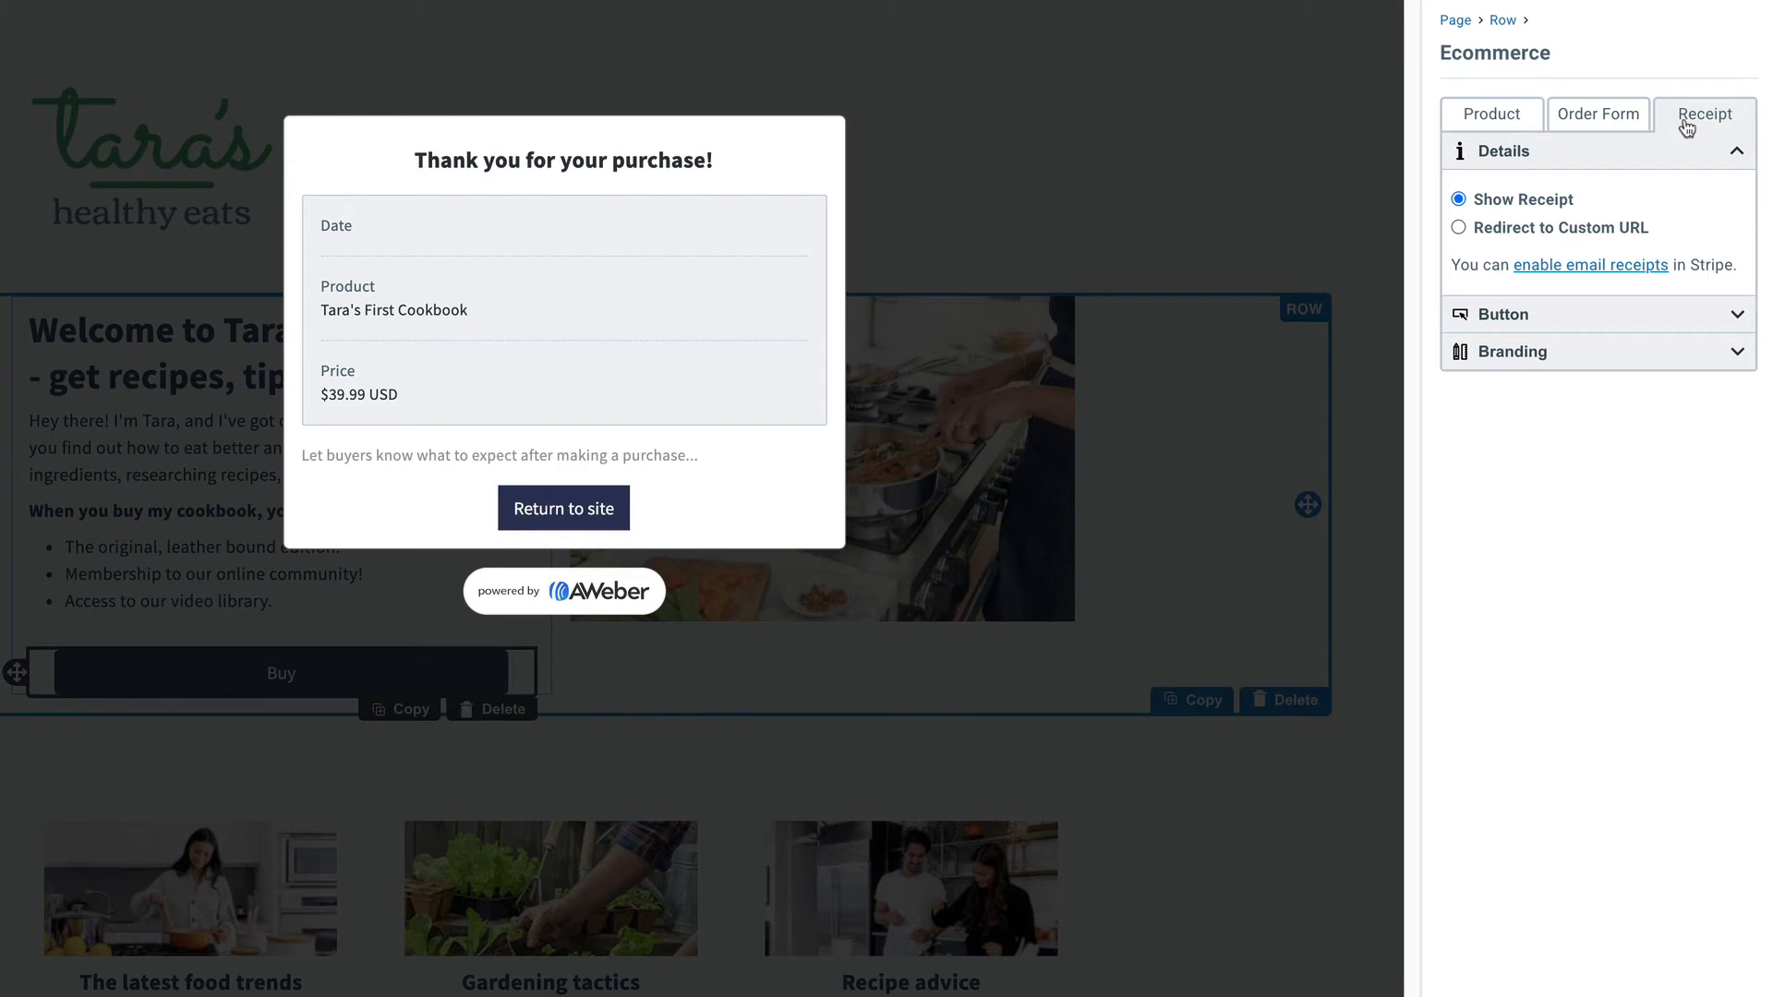
click(1706, 113)
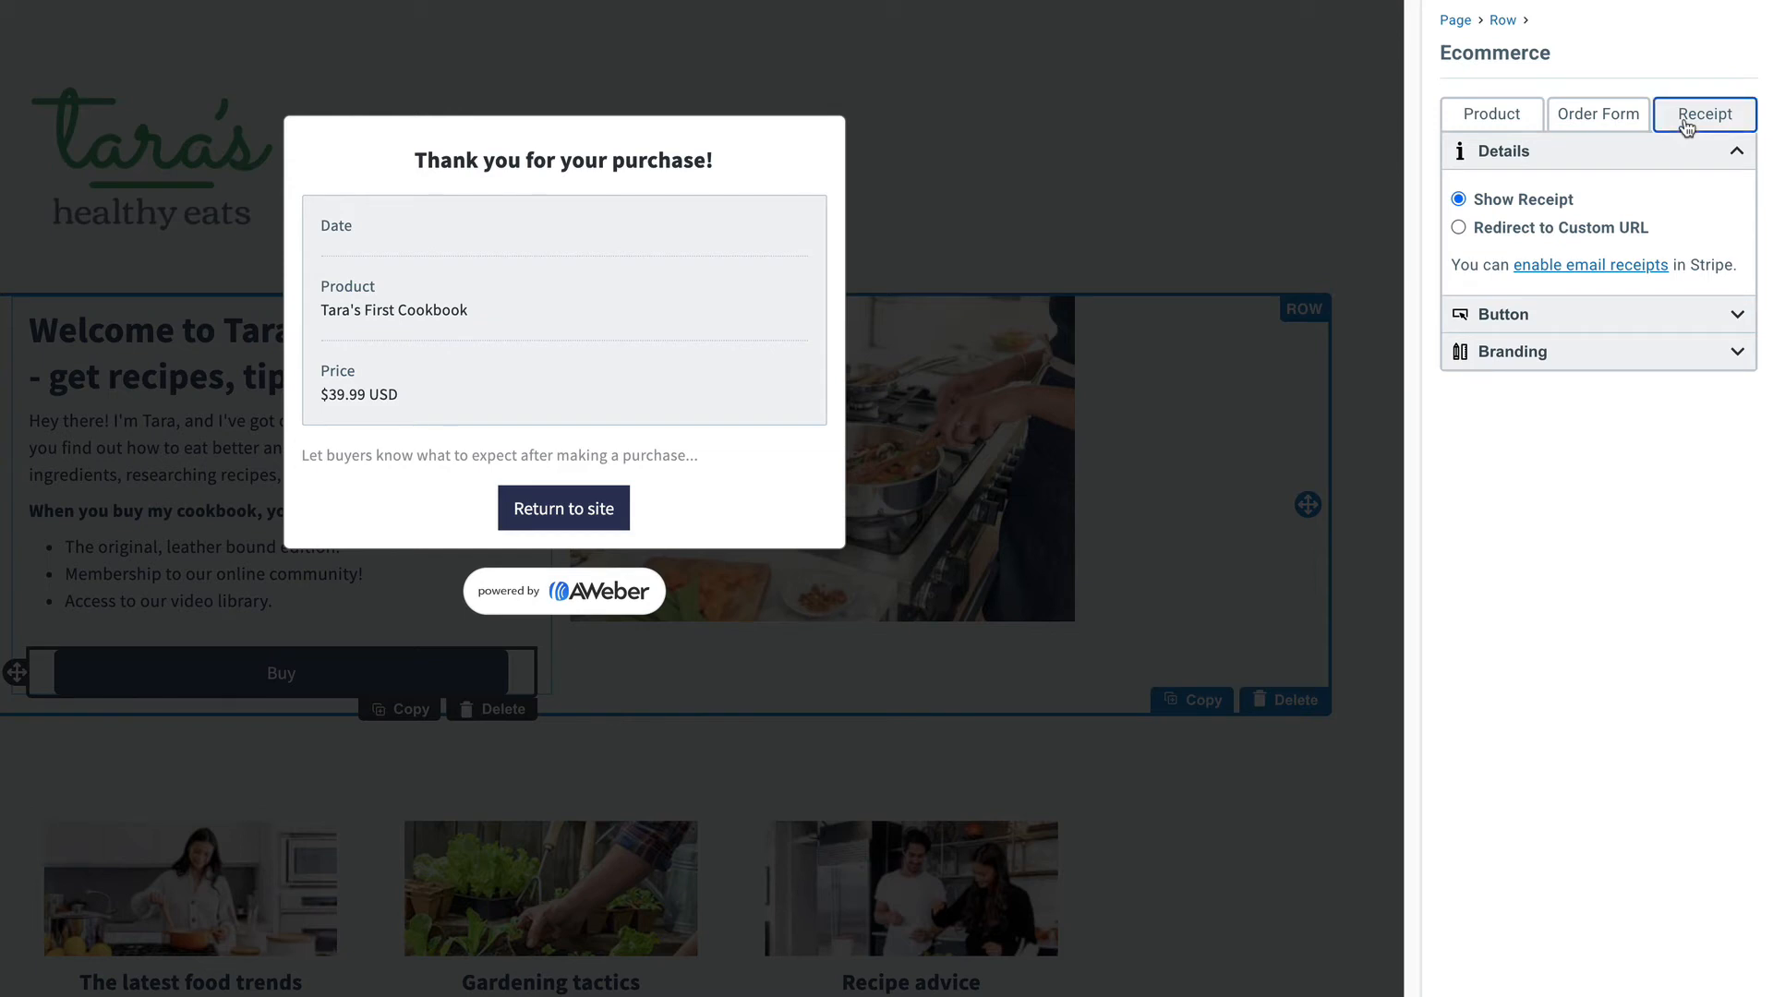